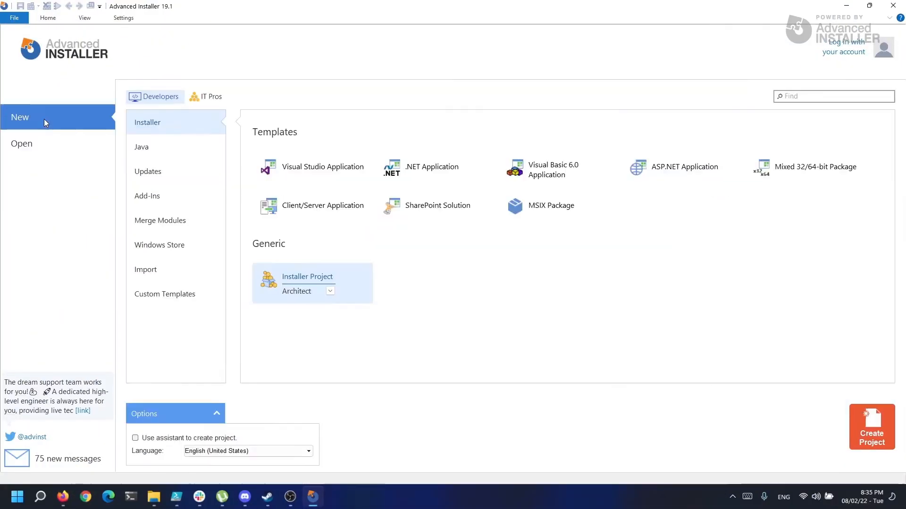
# Switch the new-project page to the IT Pros transform templates.
pyautogui.click(211, 96)
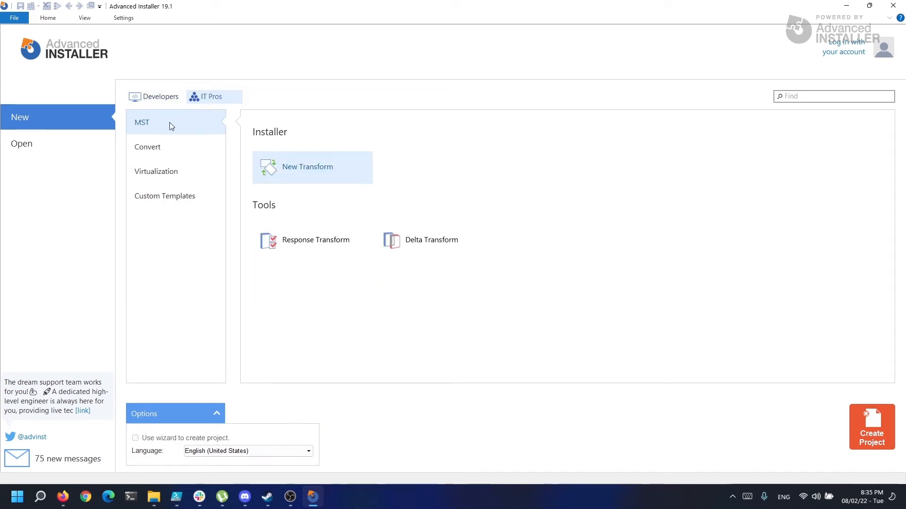
pyautogui.moveTo(311, 161)
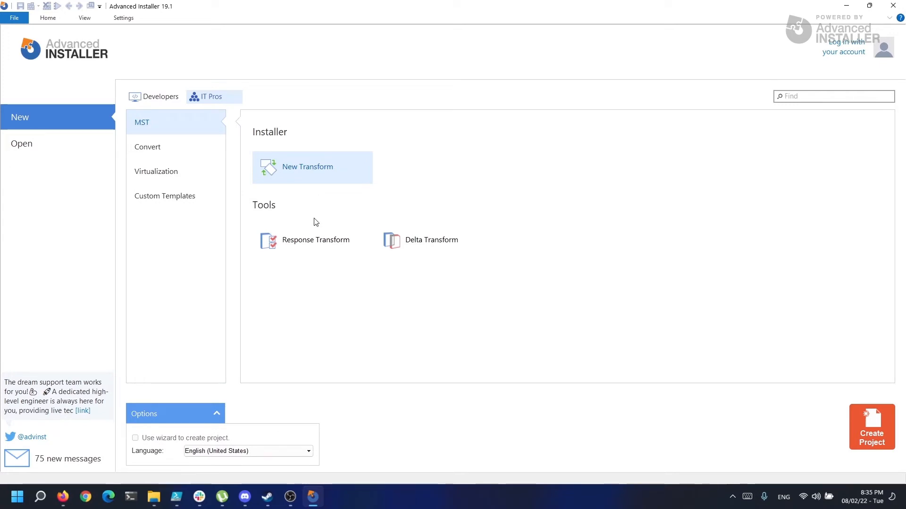
pyautogui.moveTo(362, 233)
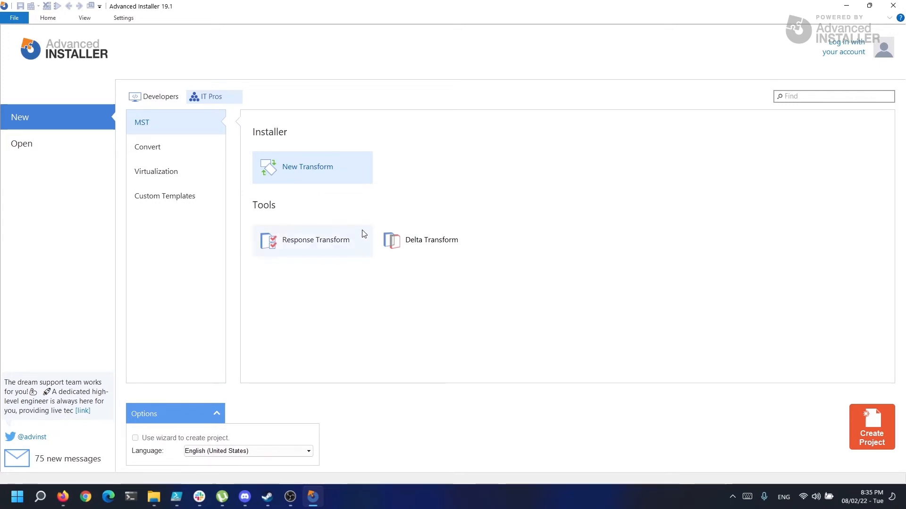
pyautogui.moveTo(277, 219)
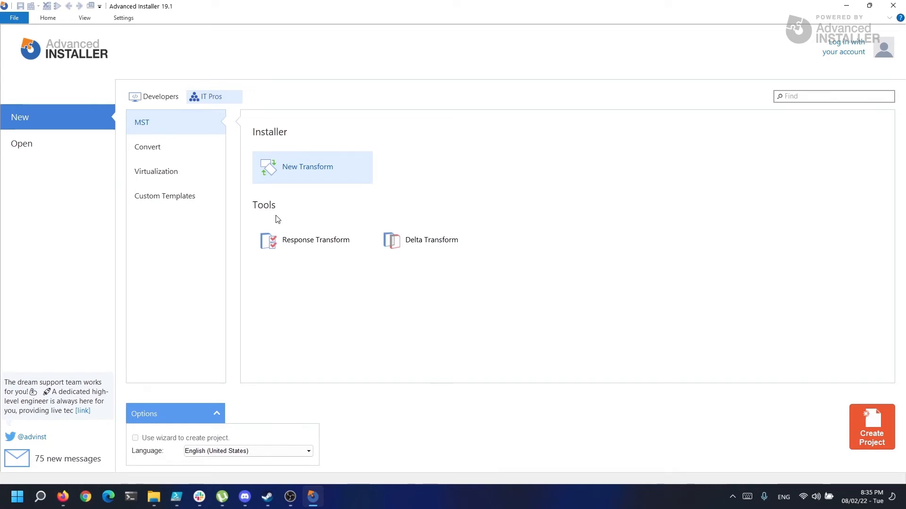
pyautogui.moveTo(434, 218)
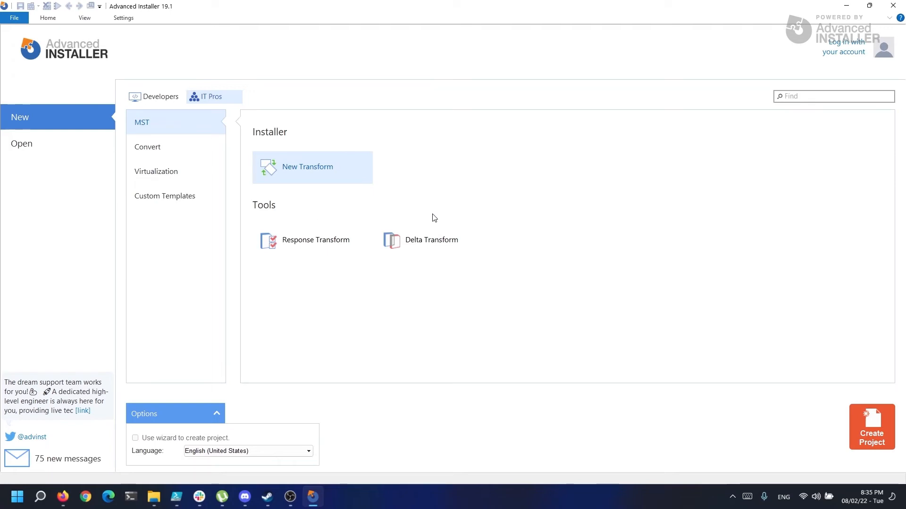
pyautogui.moveTo(458, 278)
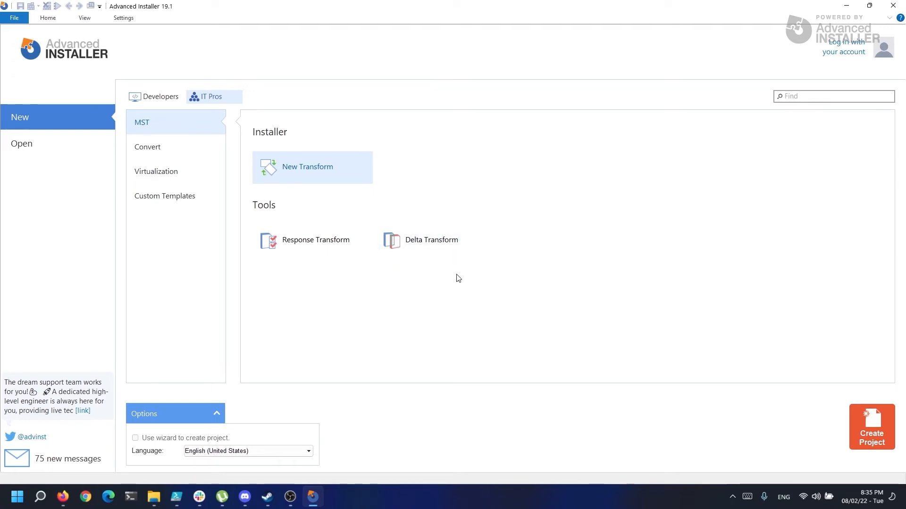
pyautogui.moveTo(388, 220)
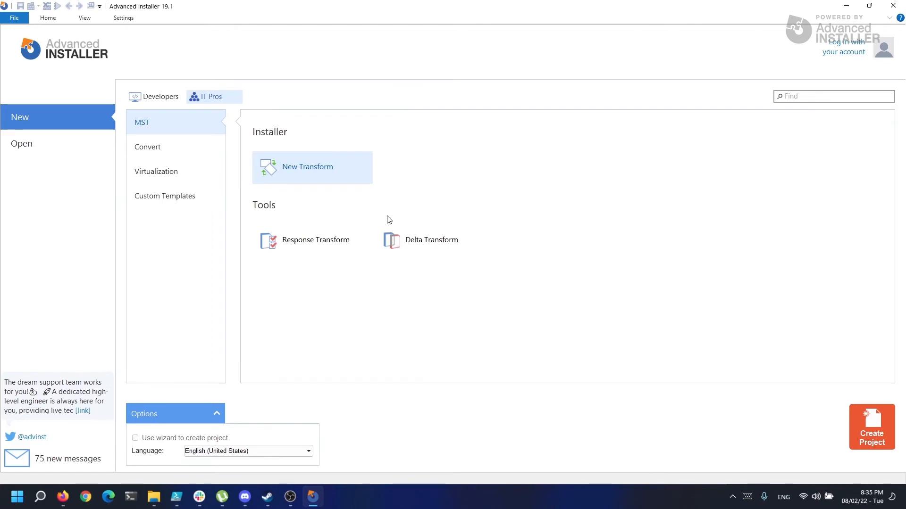
pyautogui.moveTo(361, 162)
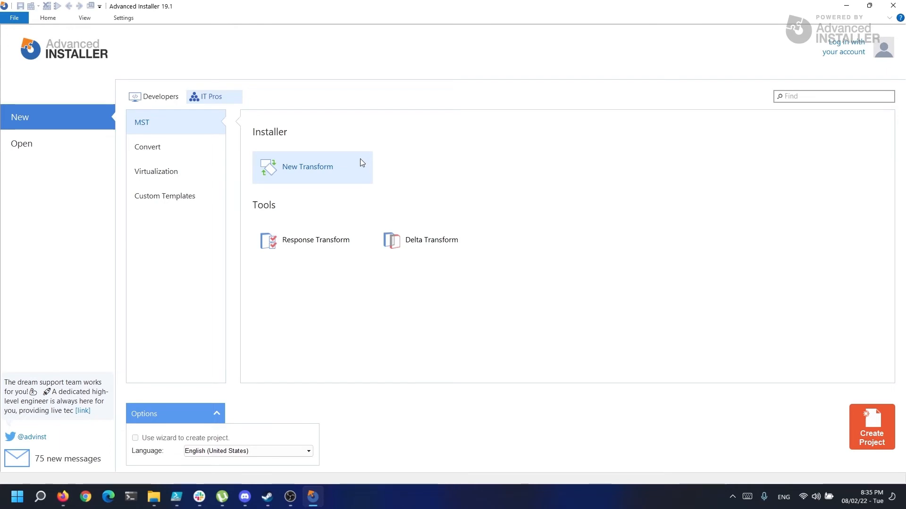
pyautogui.moveTo(305, 167)
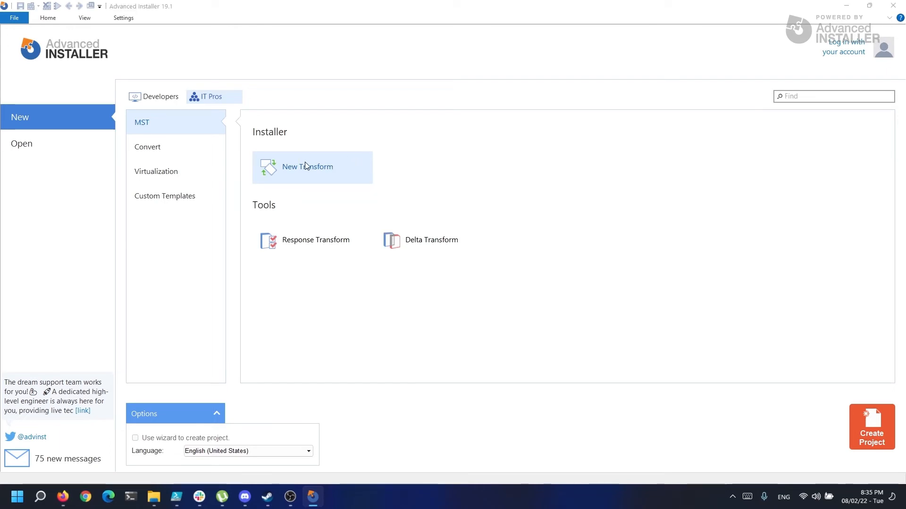
# Start a New Transform based on Orca.Msi from the Desktop's Orca folder.
pyautogui.click(307, 167)
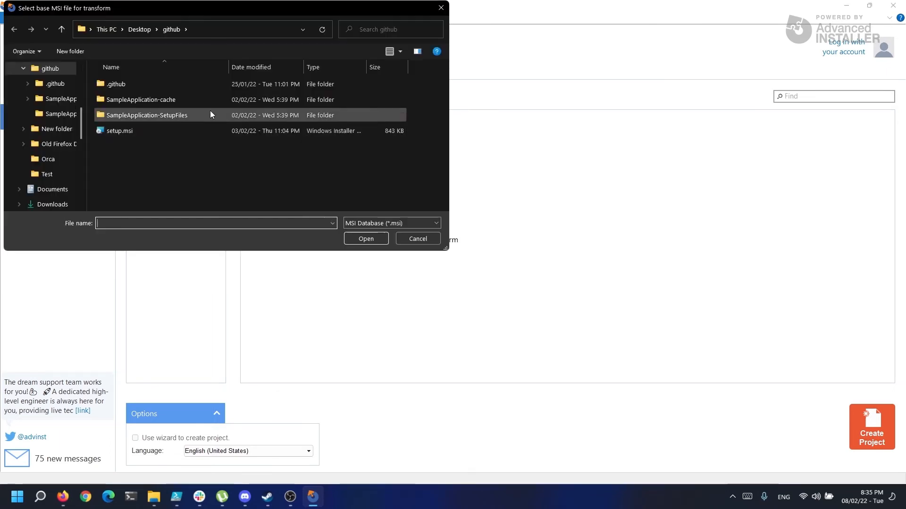
pyautogui.click(138, 29)
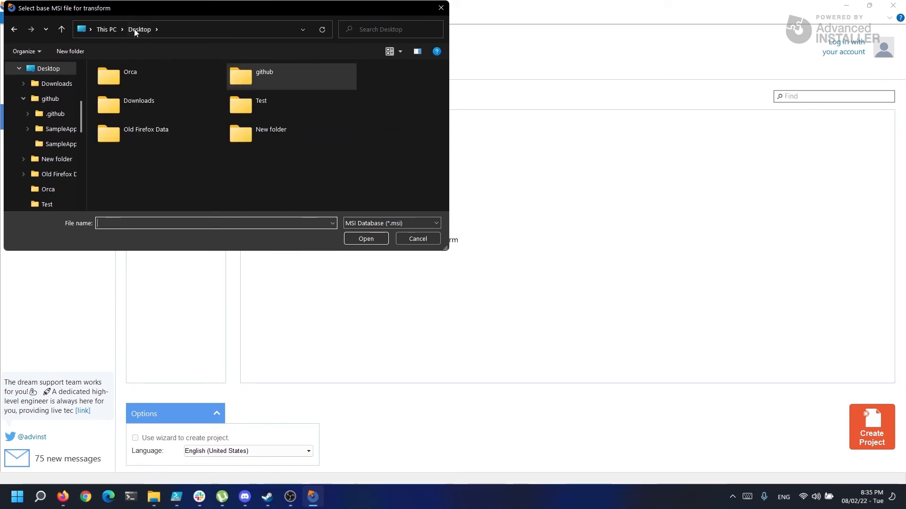
pyautogui.doubleClick(129, 71)
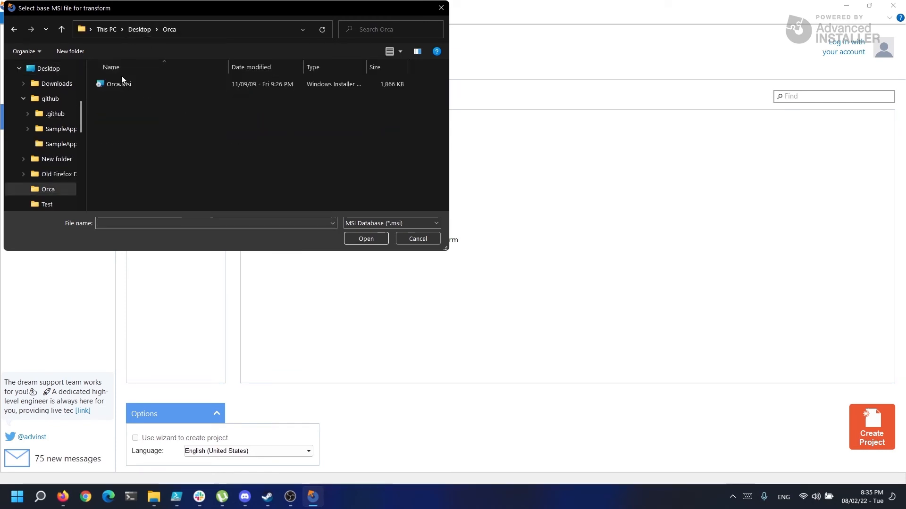
pyautogui.click(365, 239)
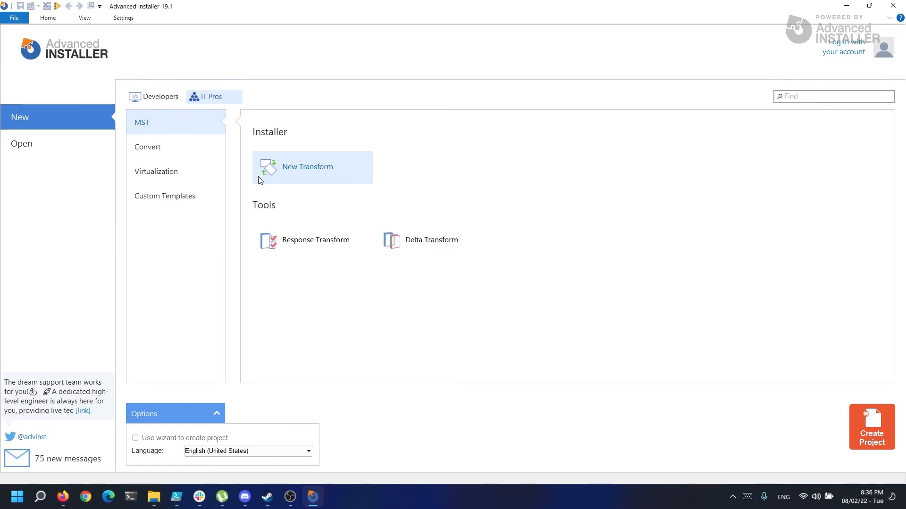
# Show the transform project's Files and Folders view with Orca under Program Files.
pyautogui.click(312, 168)
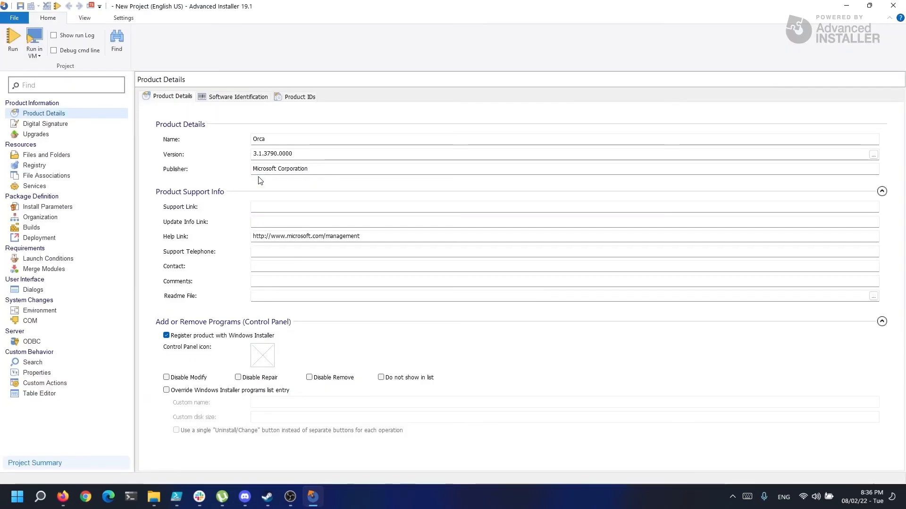
pyautogui.moveTo(169, 174)
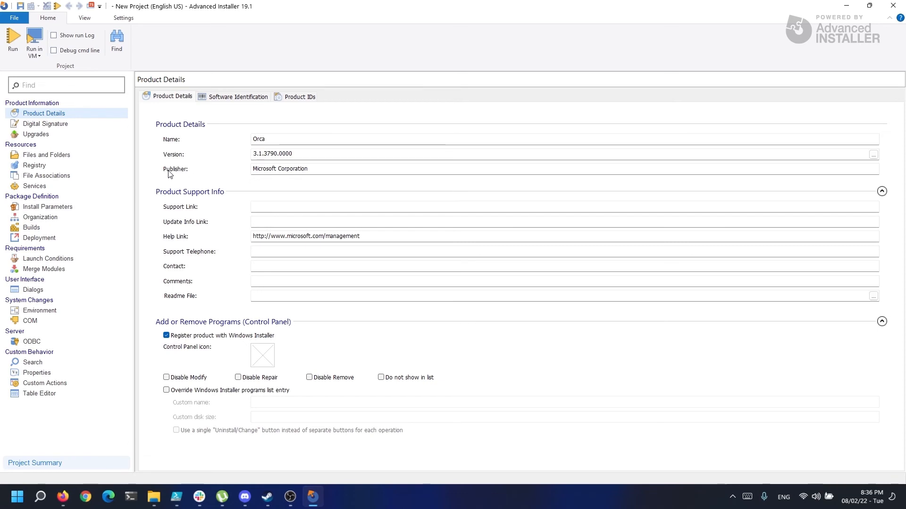
pyautogui.click(46, 154)
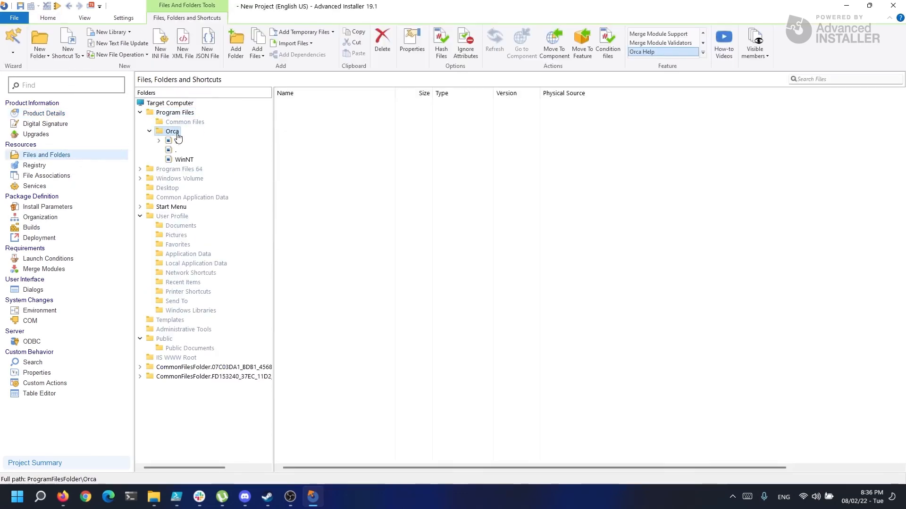
# Add Sample.exe from the Desktop into Orca's WinNT folder beside Orca.exe.
pyautogui.click(184, 160)
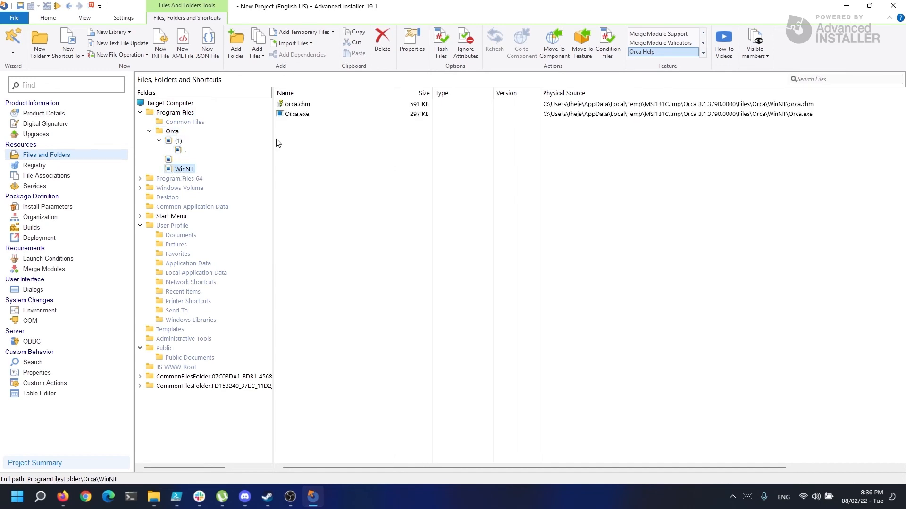
pyautogui.click(256, 44)
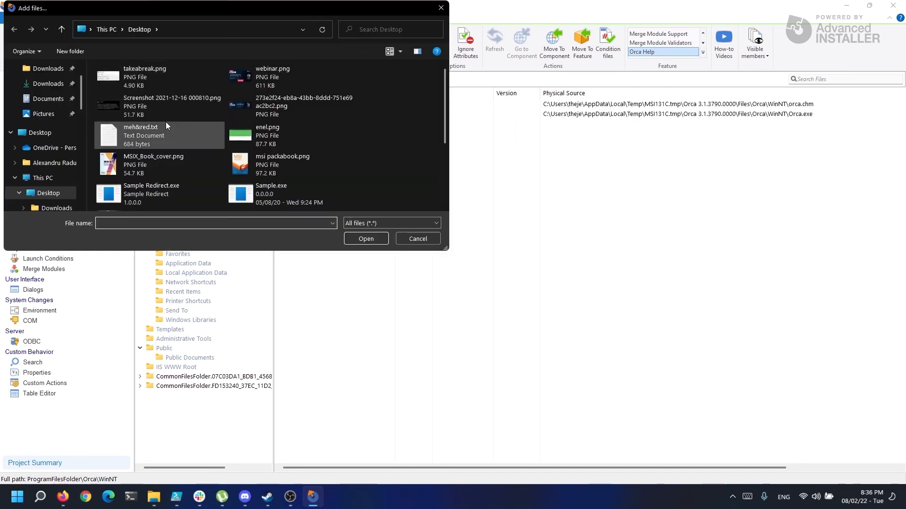
pyautogui.click(366, 237)
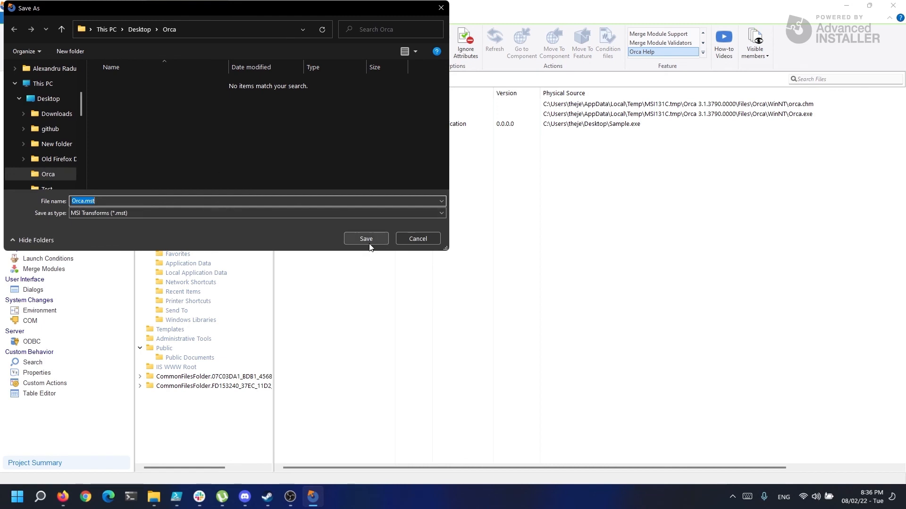
# Save and build the transform as Orca.mst in the Orca folder.
pyautogui.click(365, 239)
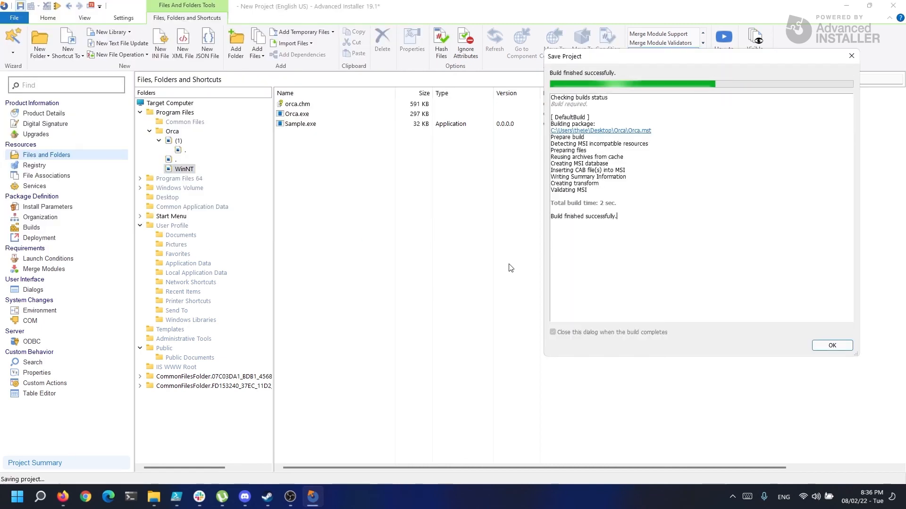
pyautogui.click(830, 345)
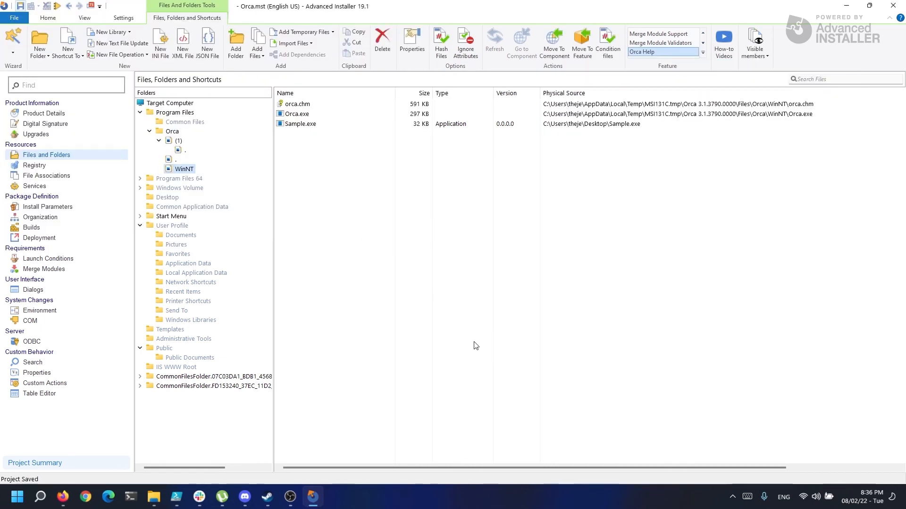
# Review the Orca folder in File Explorer: Cab1.cab, Orca.Msi and Orca.mst.
pyautogui.click(153, 498)
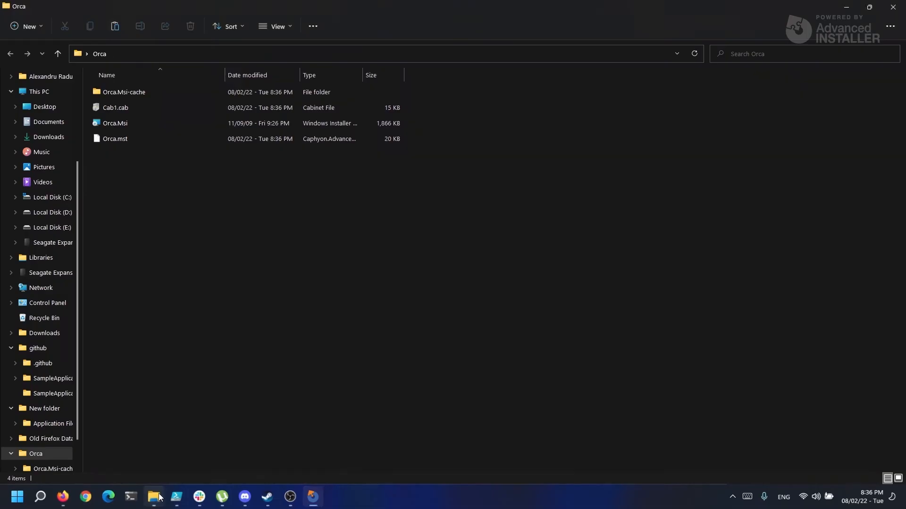
pyautogui.click(115, 107)
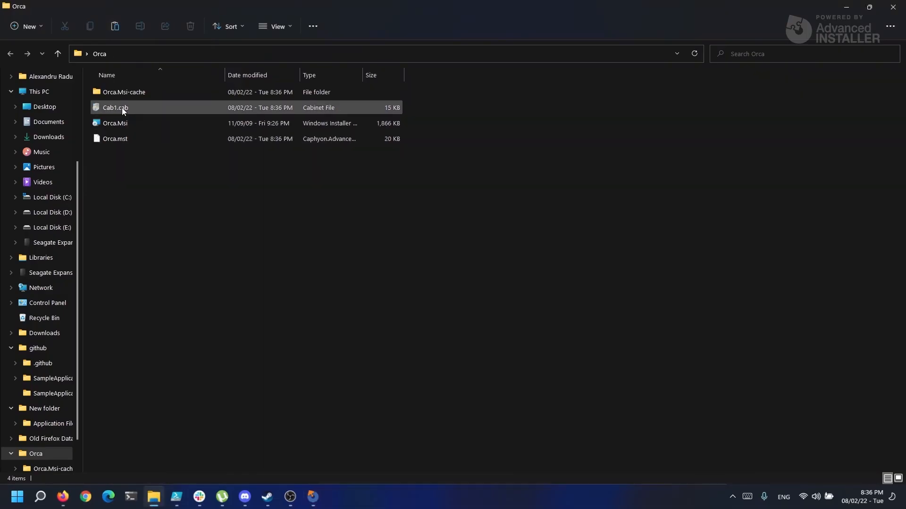
pyautogui.click(115, 122)
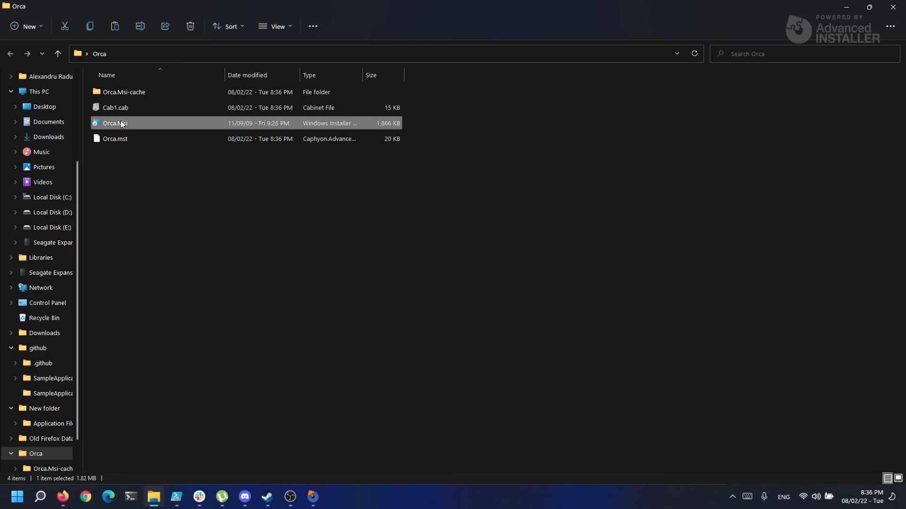
pyautogui.click(115, 139)
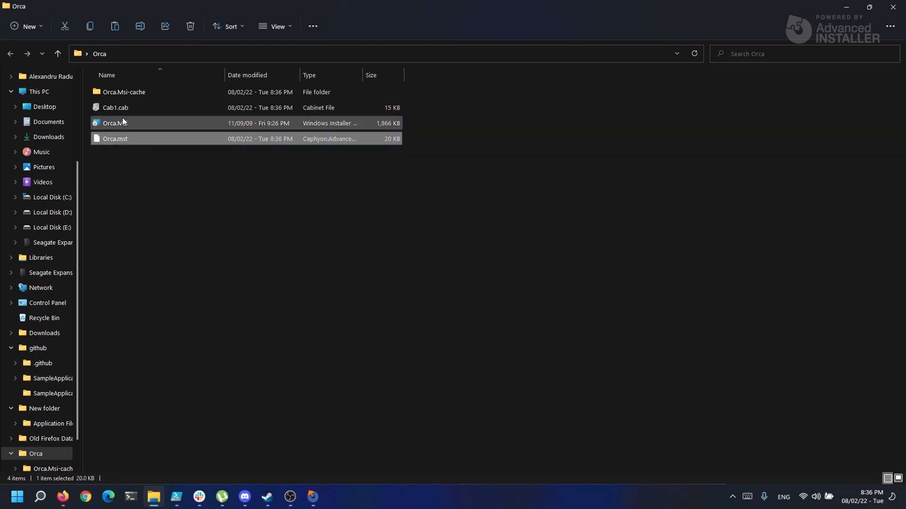
# Confirm Cab1.cab contains Sample.exe and return to the Orca folder.
pyautogui.doubleClick(115, 108)
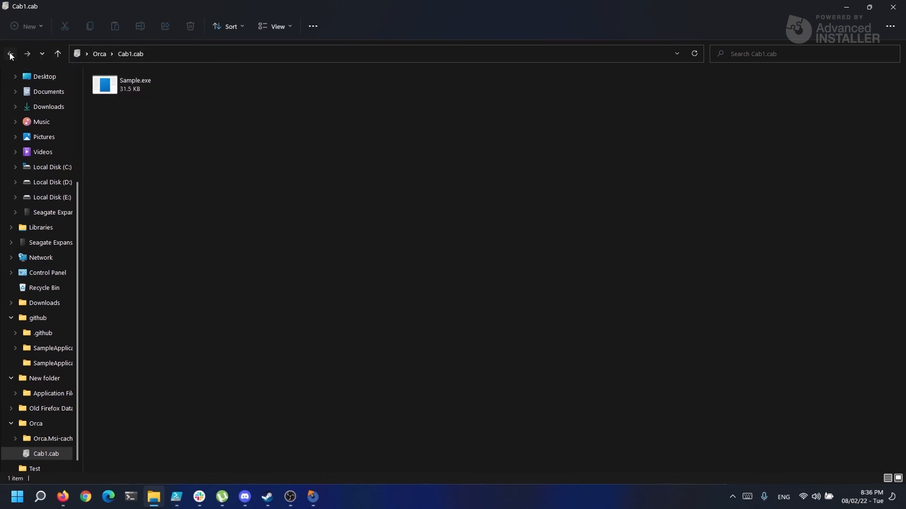
pyautogui.click(9, 53)
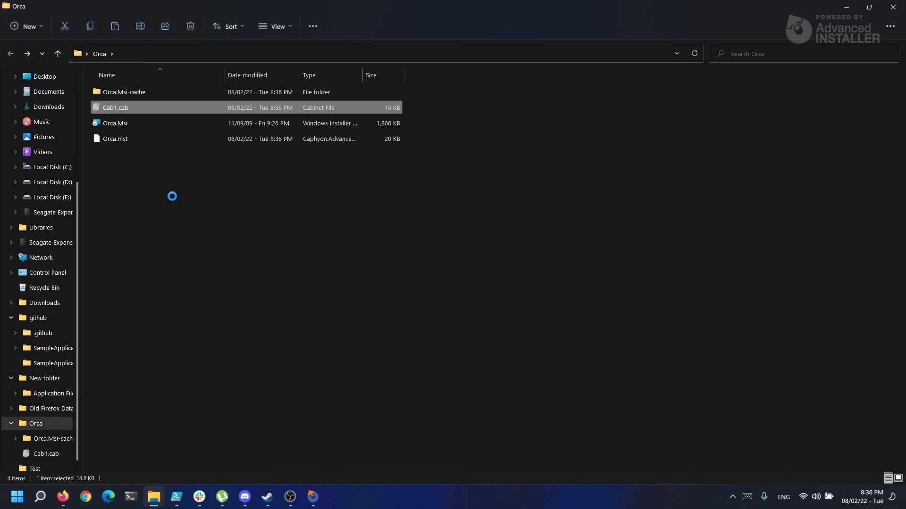